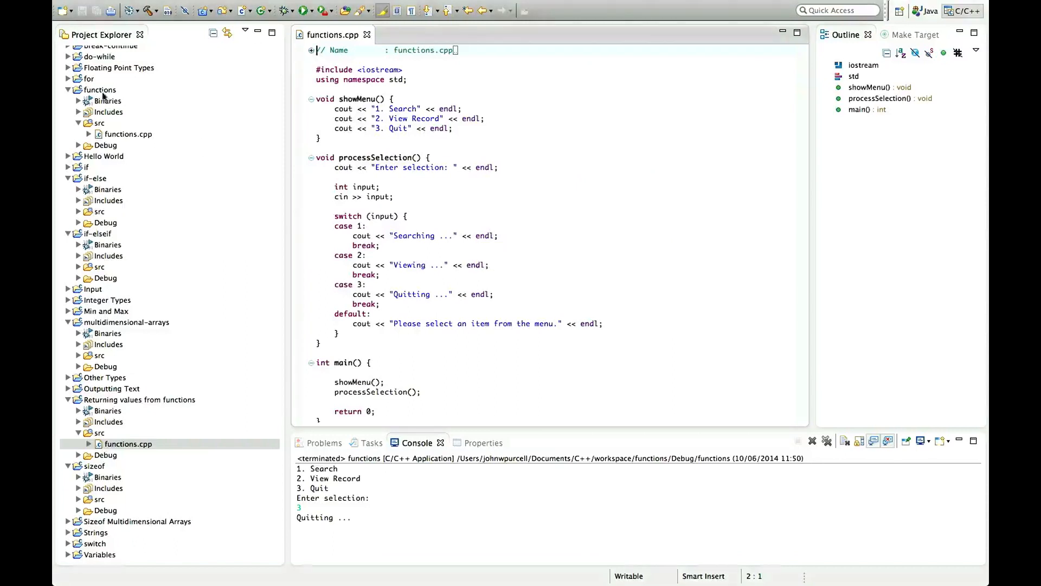
- Bring functions.cpp from 'Returning values from functions' into the editor
{"action": "right_click", "coordinate": [100, 90]}
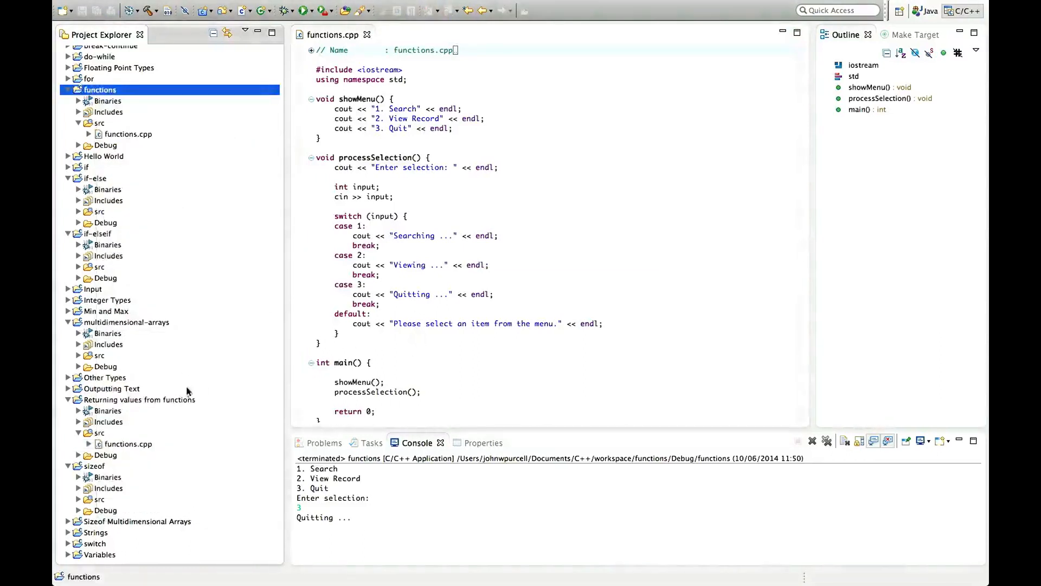
{"action": "right_click", "coordinate": [111, 389]}
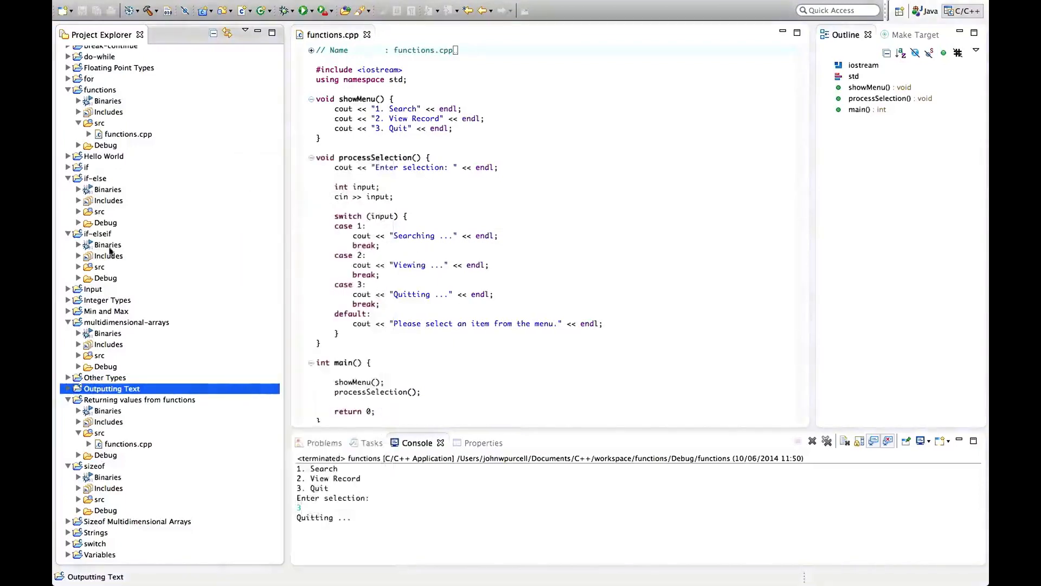
{"action": "mouse_move", "coordinate": [187, 281]}
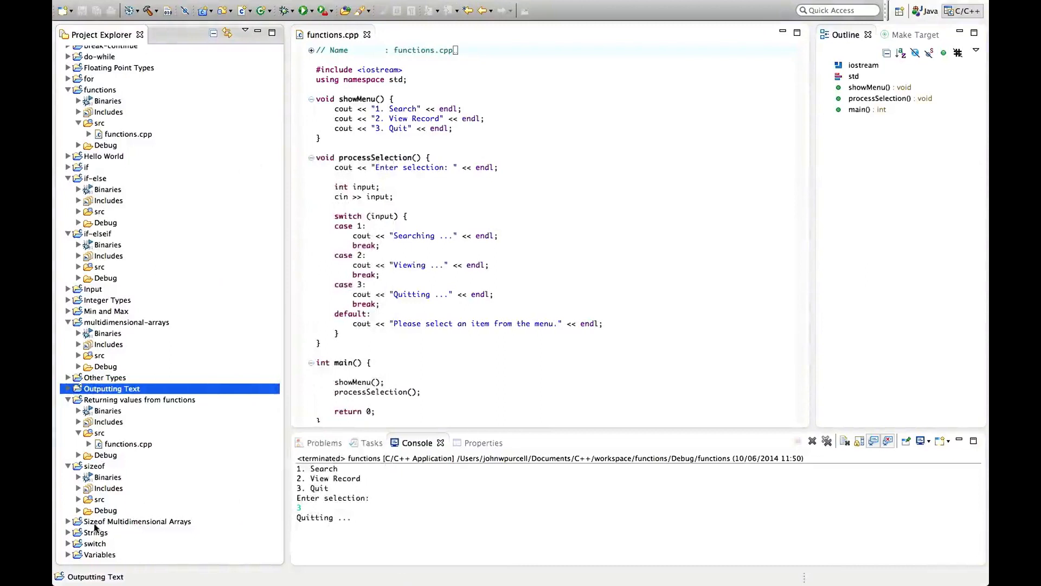
{"action": "left_click", "coordinate": [127, 443]}
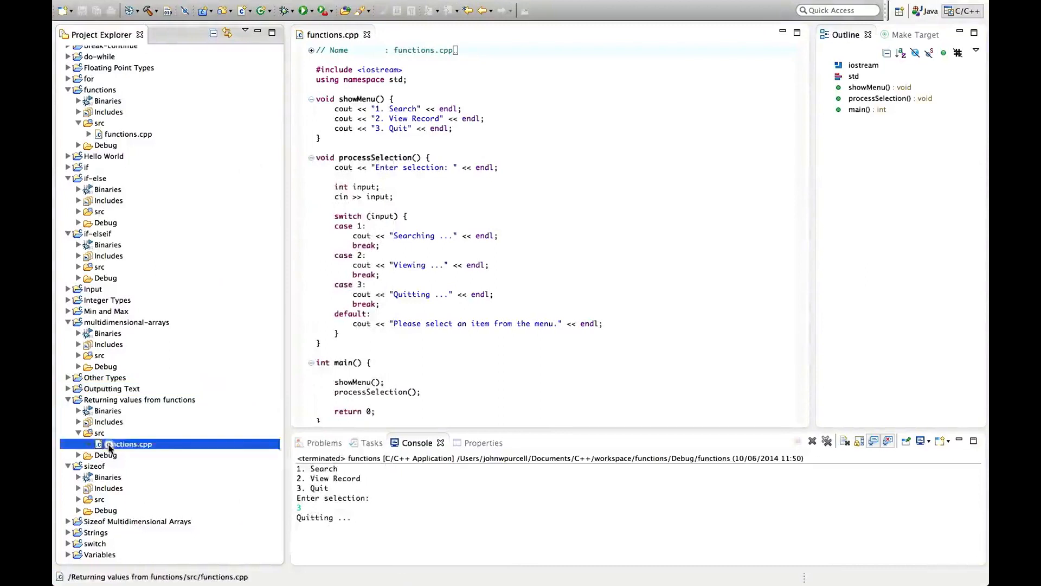
{"action": "left_click", "coordinate": [429, 215]}
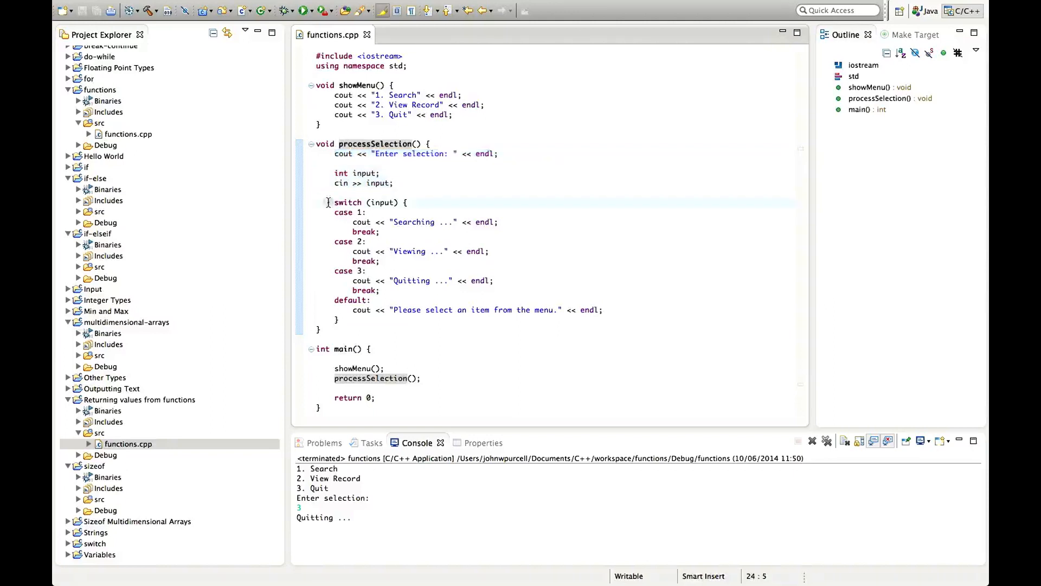
- Cut the whole switch block out of processSelection
{"action": "left_click_drag", "start_coordinate": [334, 202], "coordinate": [355, 319]}
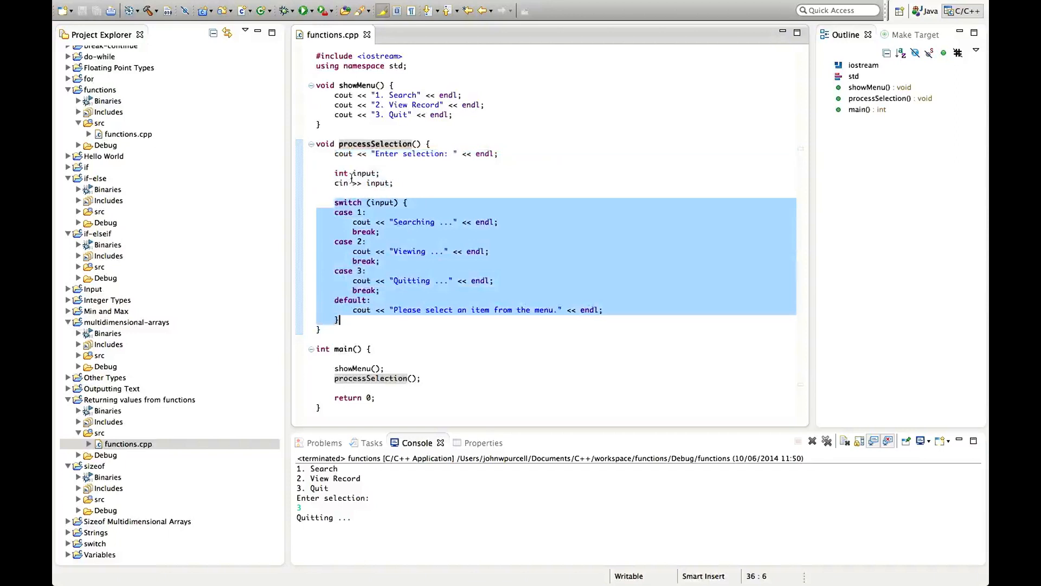
{"action": "mouse_move", "coordinate": [424, 227]}
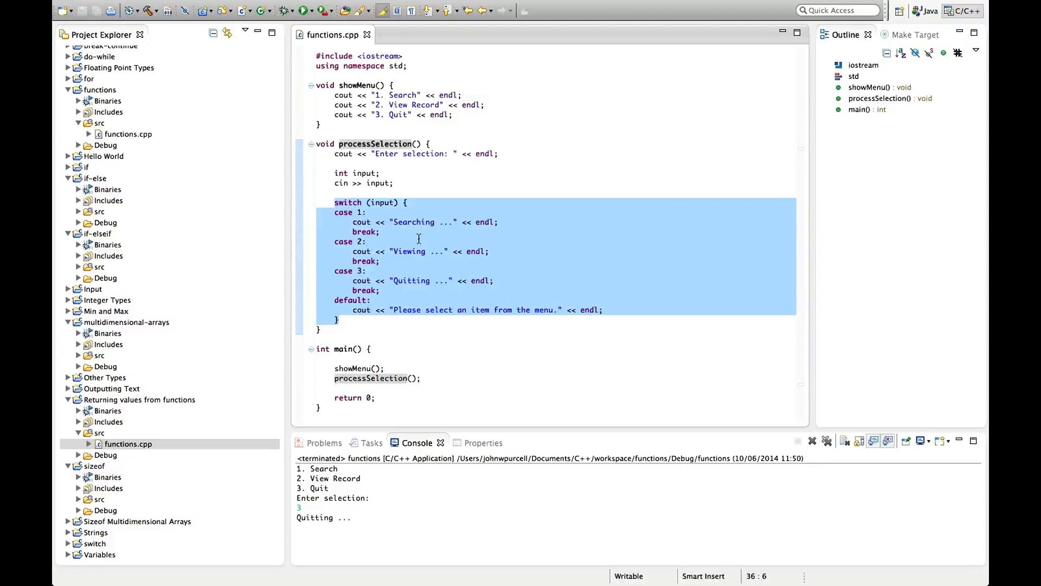
{"action": "key", "text": "Delete"}
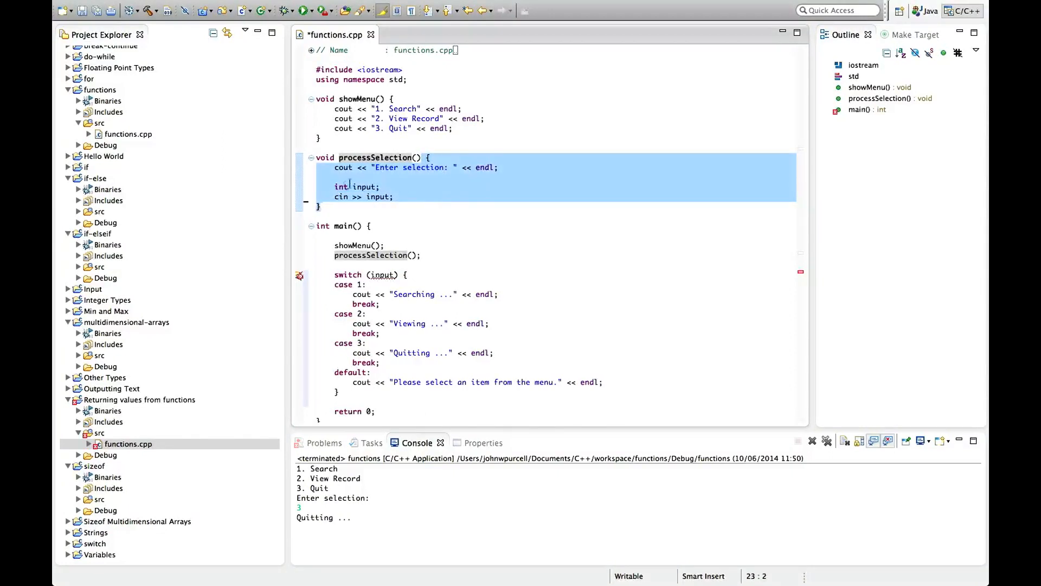
{"action": "left_click", "coordinate": [419, 157]}
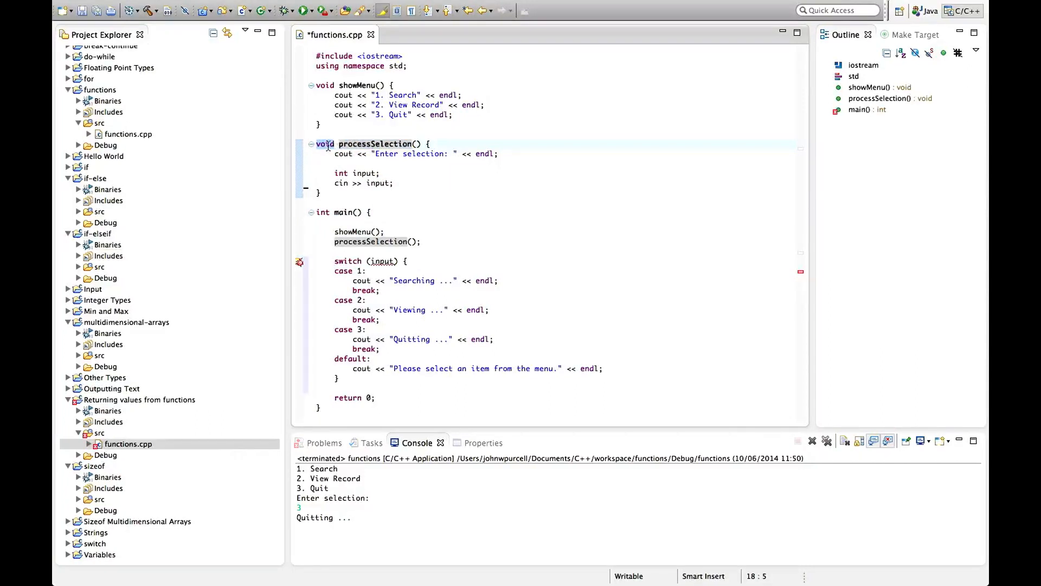
- Make processSelection return int and add 'return input;' after cin >> input
{"action": "left_click", "coordinate": [335, 143]}
{"action": "type", "text": "nt"}
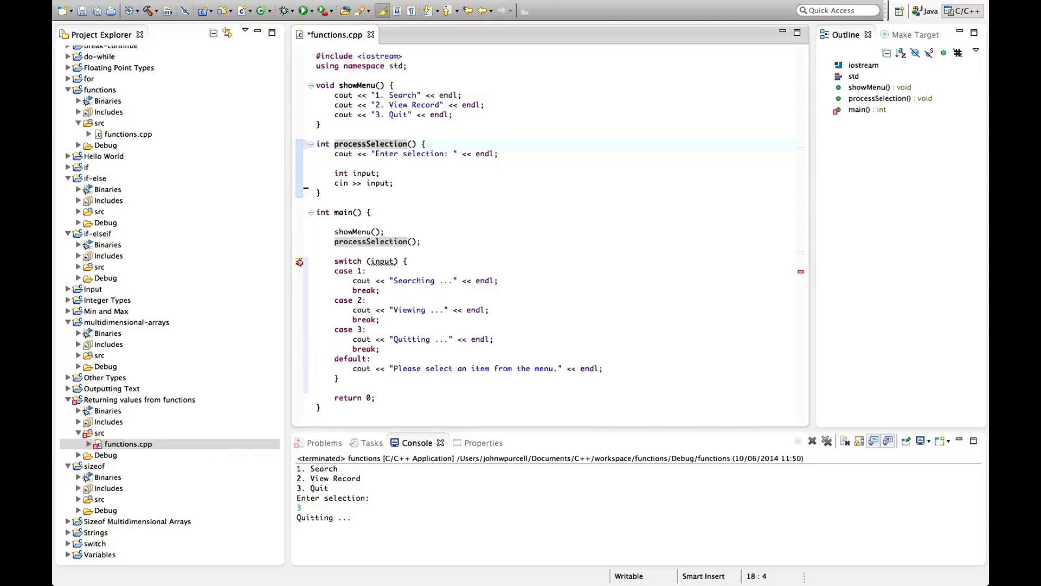
{"action": "left_click", "coordinate": [380, 172]}
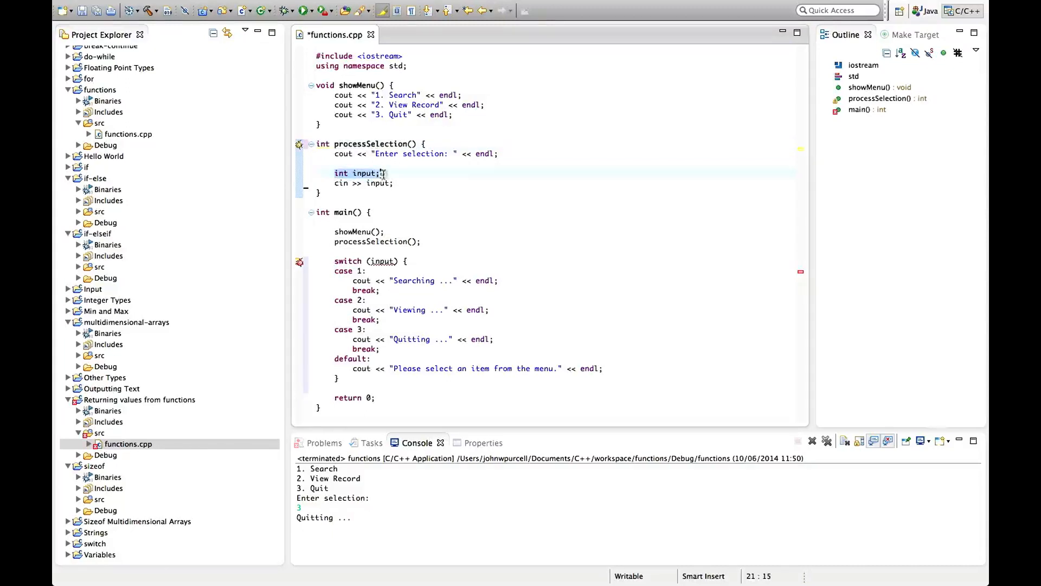
{"action": "left_click", "coordinate": [394, 184]}
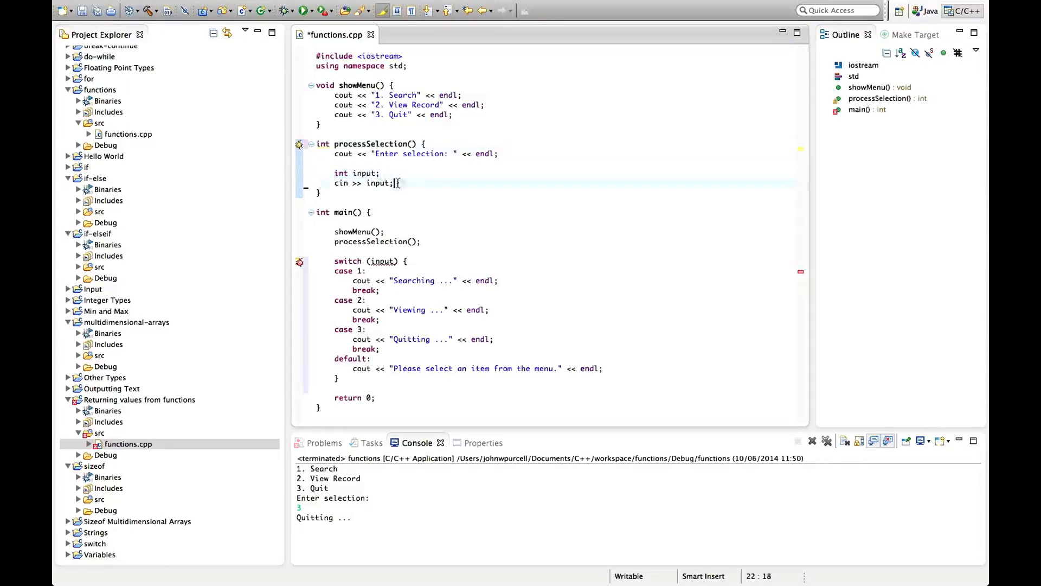
{"action": "type", "text": "r"}
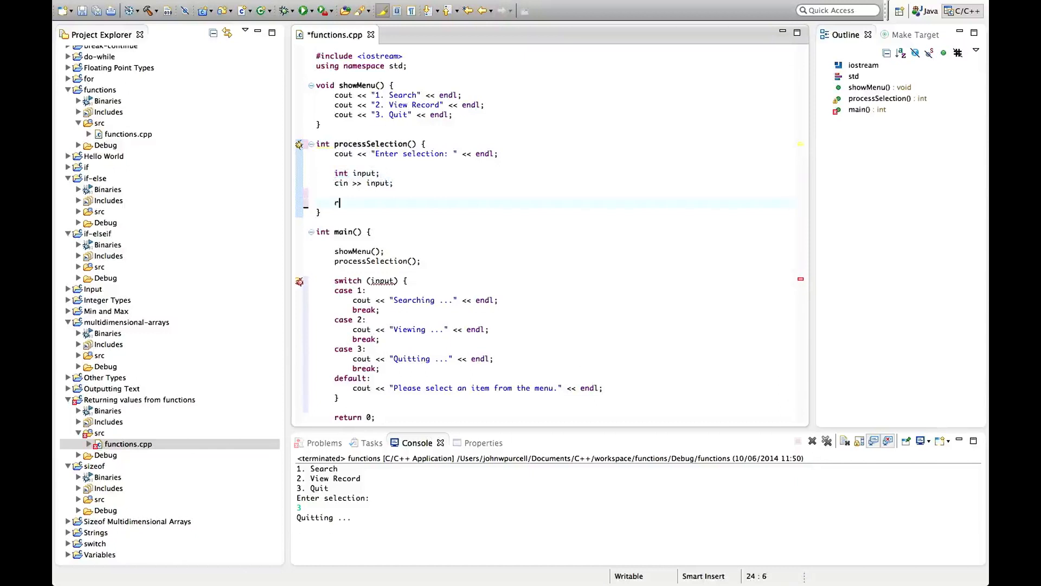
{"action": "type", "text": "eturn input;"}
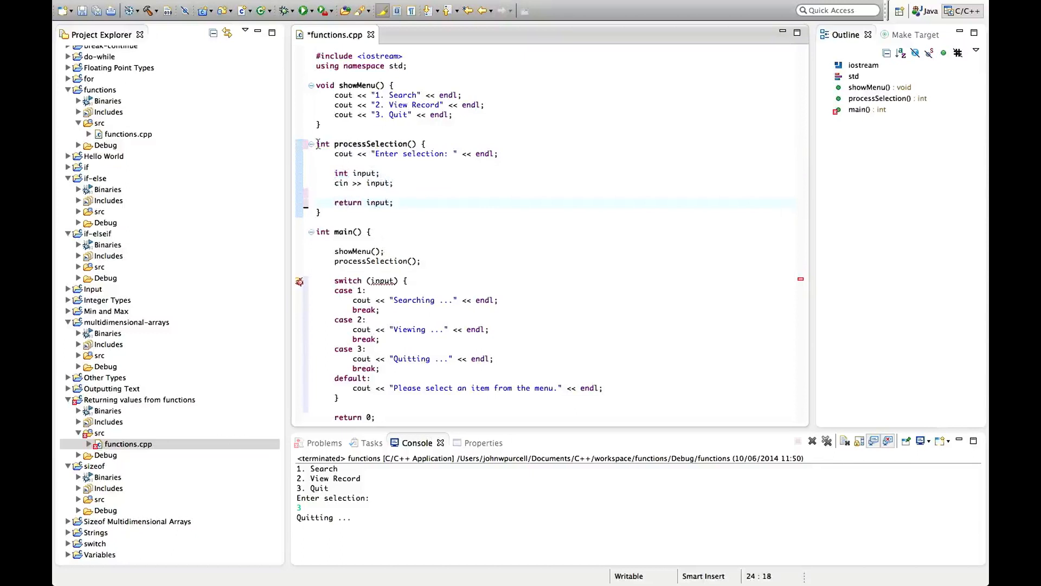
- Review the processSelection function and move to its call inside main
{"action": "left_click_drag", "start_coordinate": [318, 143], "coordinate": [318, 212]}
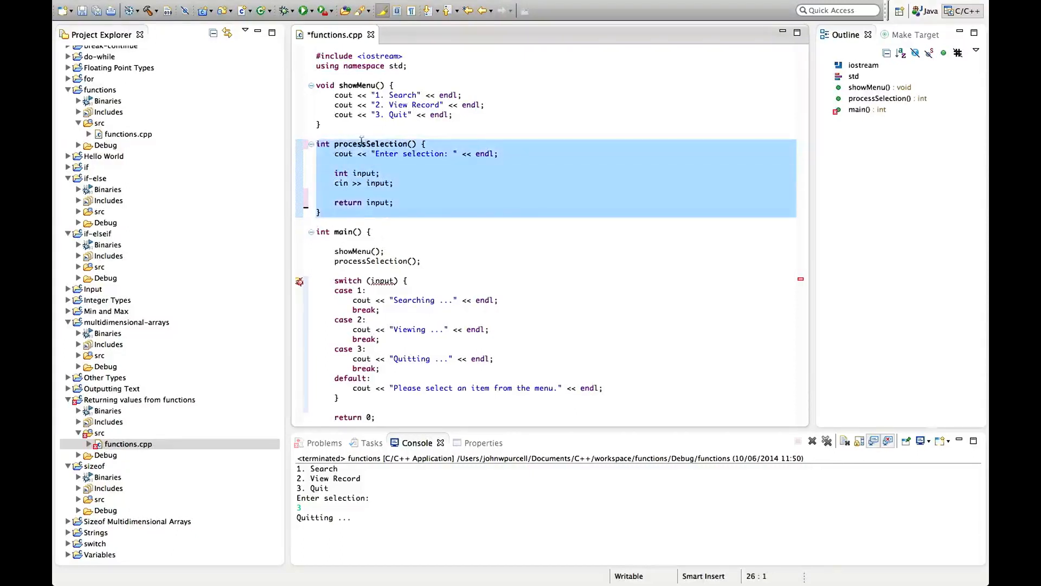
{"action": "left_click", "coordinate": [434, 177]}
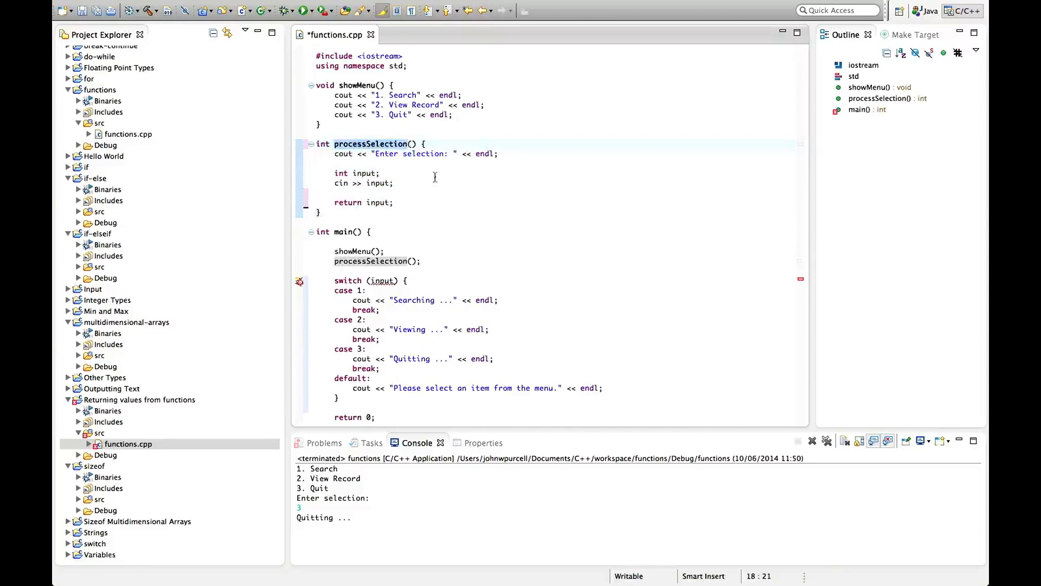
{"action": "left_click", "coordinate": [322, 144]}
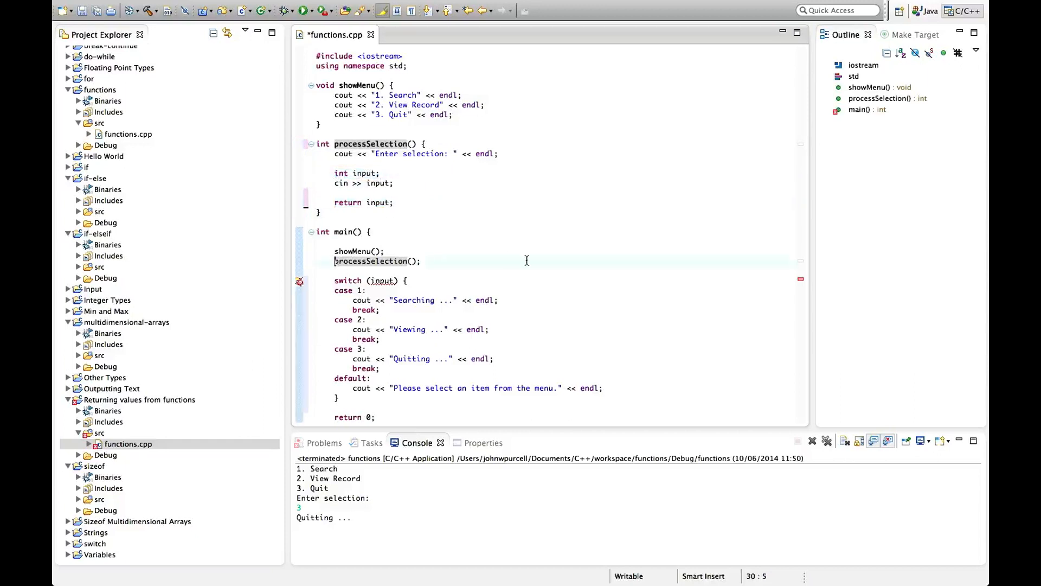
- Write 'int input = processSelection();' in main and review where input is used
{"action": "type", "text": "int input"}
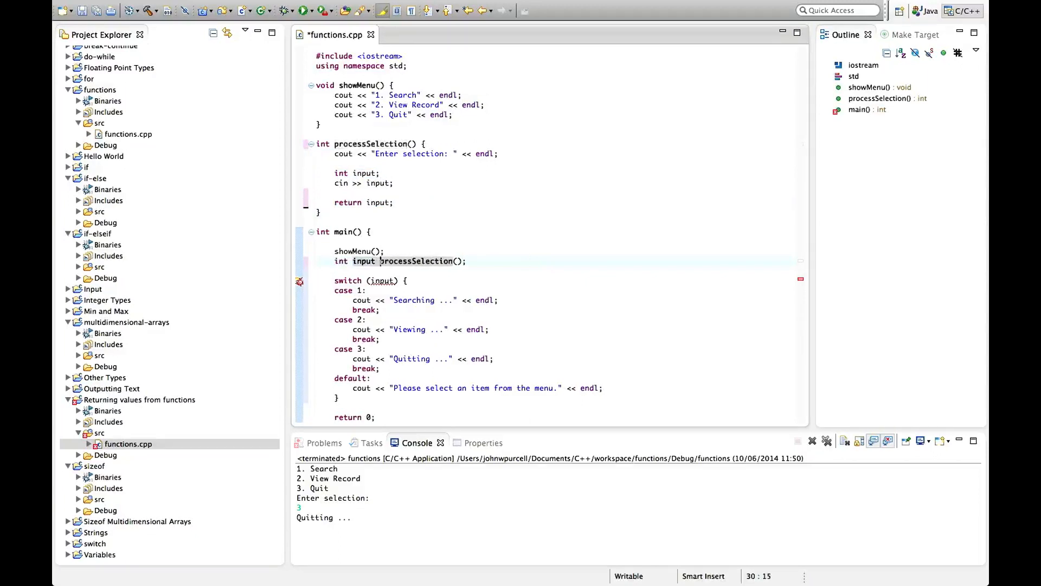
{"action": "type", "text": "="}
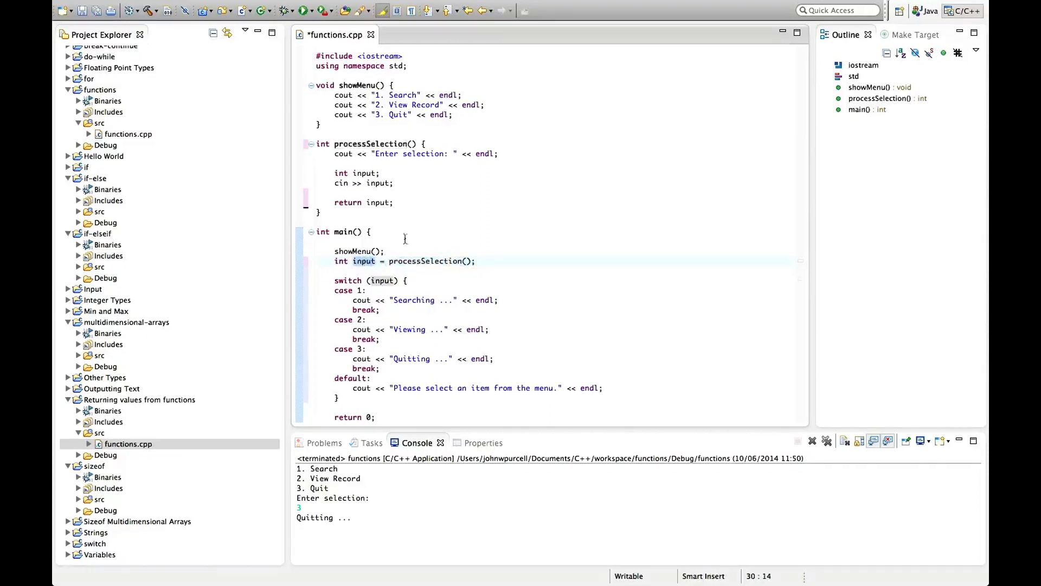
{"action": "double_click", "coordinate": [428, 260]}
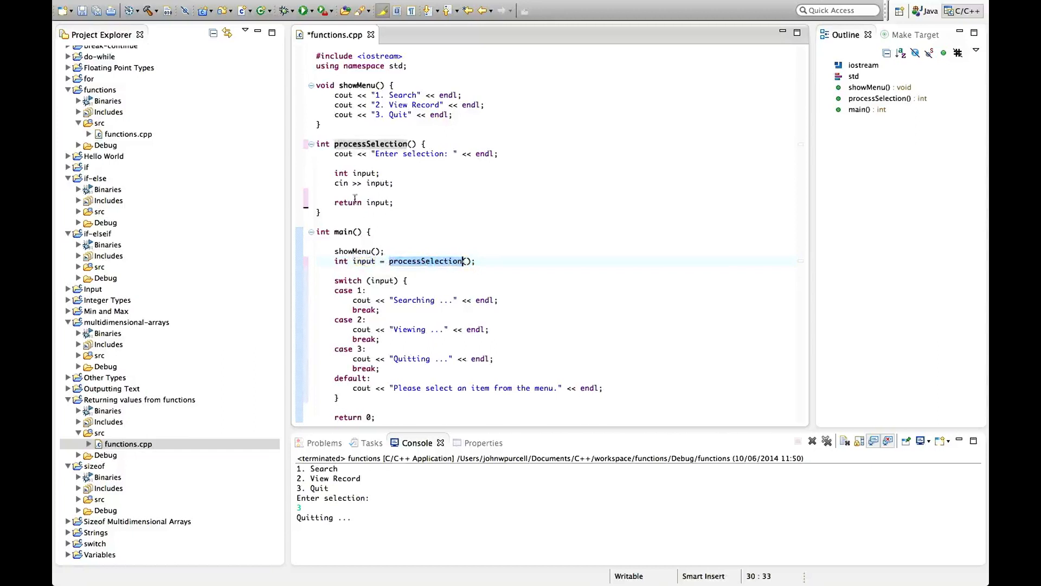
{"action": "left_click", "coordinate": [365, 172]}
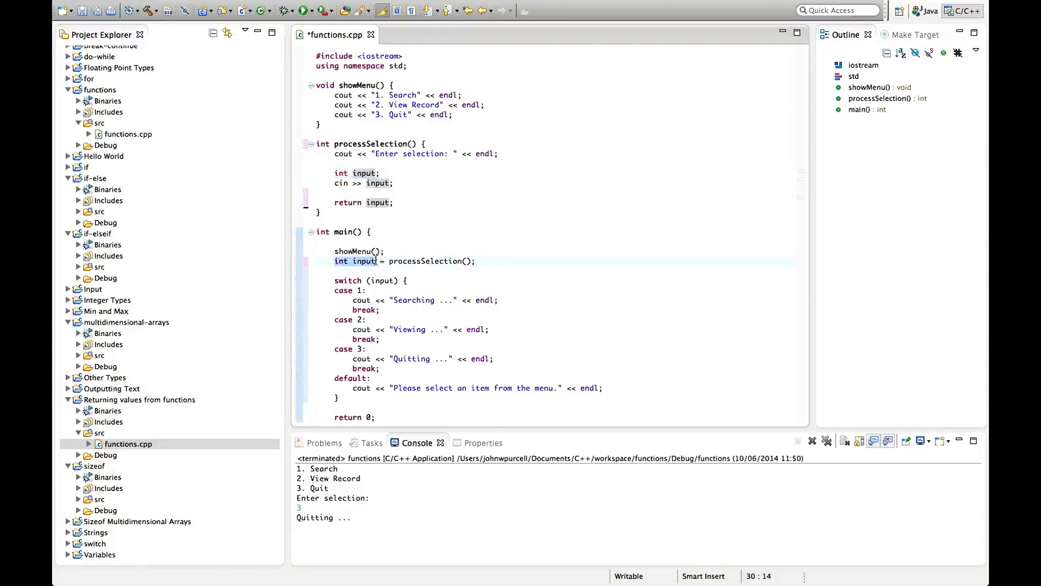
{"action": "mouse_move", "coordinate": [338, 172]}
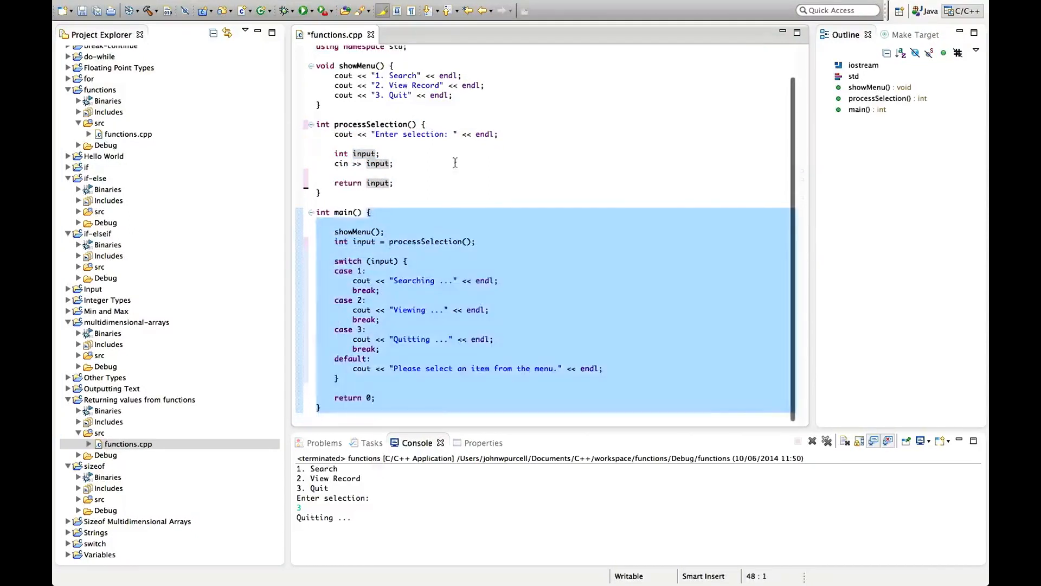
- Rename main's variable to selection, switch on selection, and save functions.cpp
{"action": "left_click", "coordinate": [335, 241]}
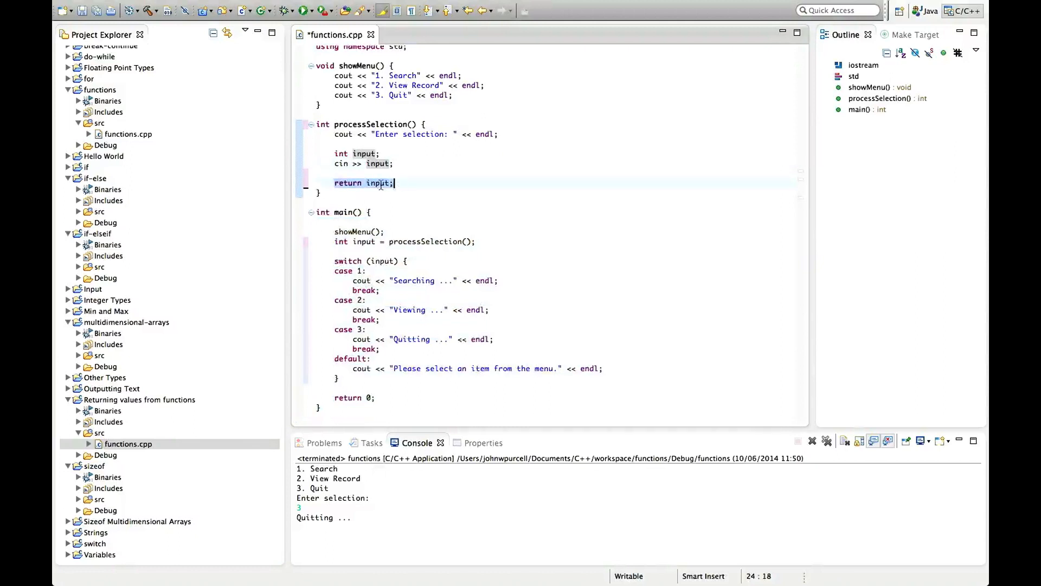
{"action": "left_click", "coordinate": [392, 241]}
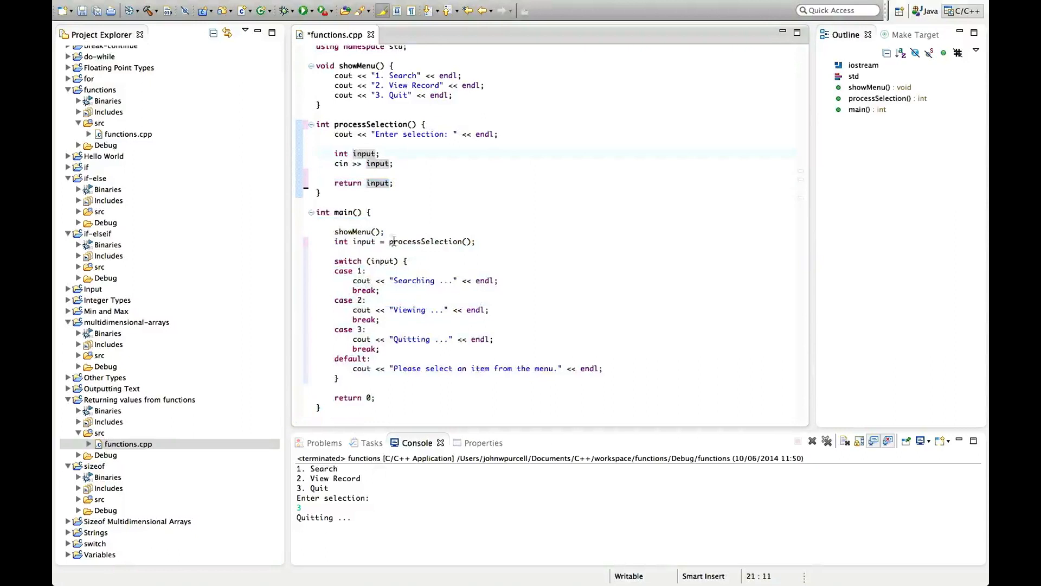
{"action": "double_click", "coordinate": [365, 241]}
{"action": "type", "text": "selectio"}
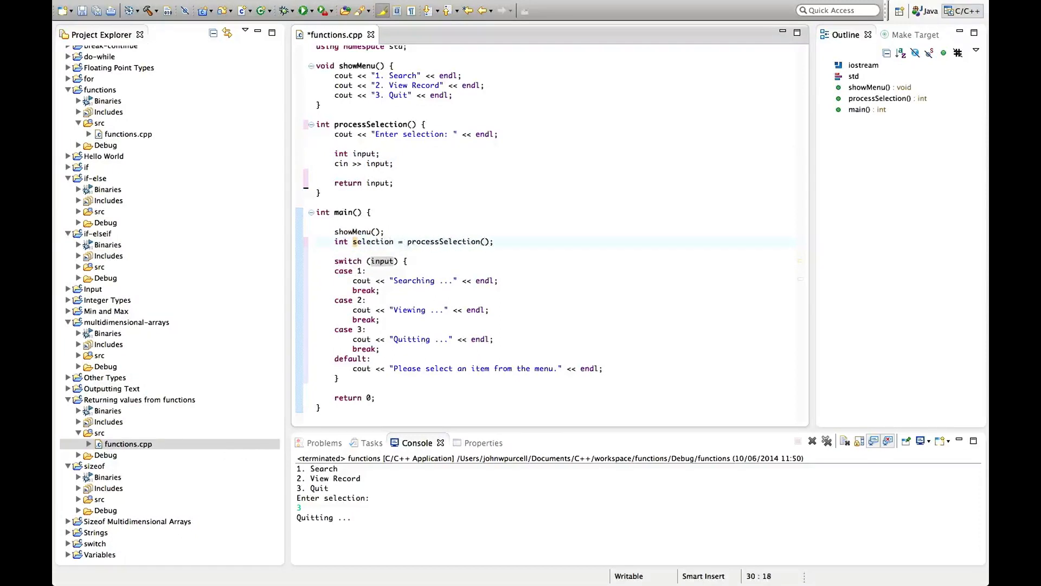
{"action": "double_click", "coordinate": [374, 240]}
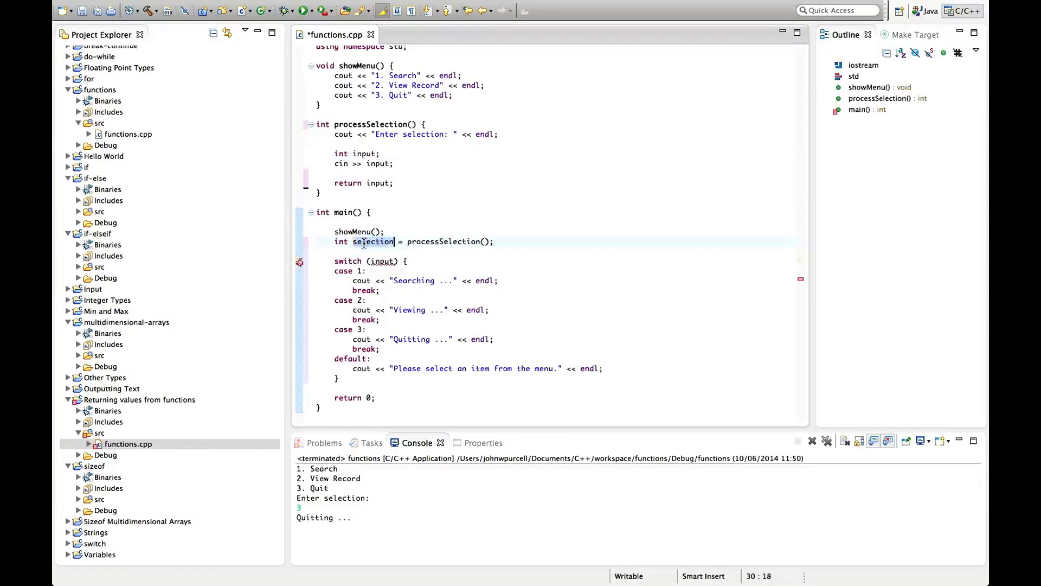
{"action": "double_click", "coordinate": [391, 261]}
{"action": "type", "text": "selectio"}
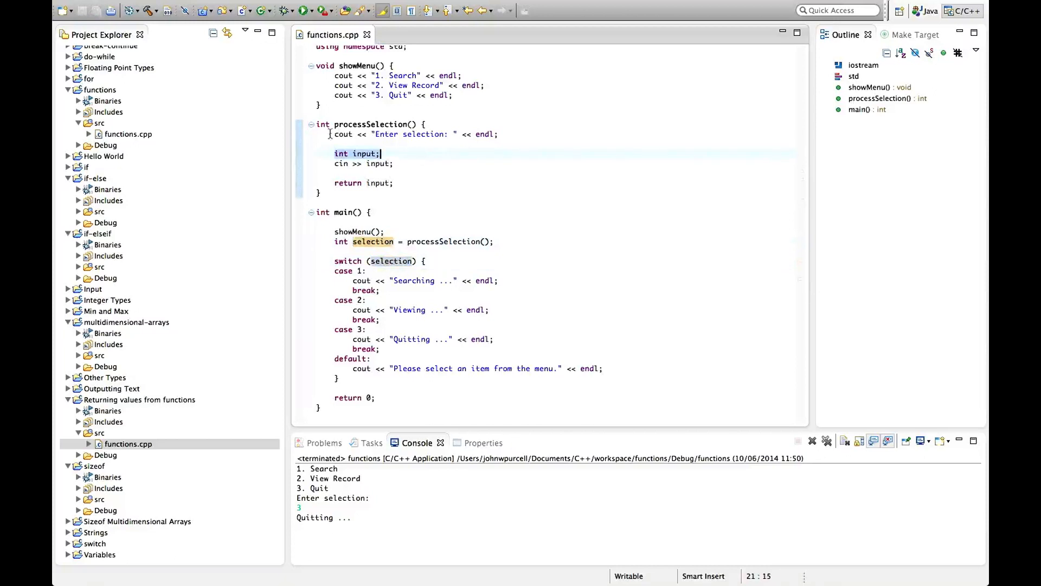
- Run the program and enter 3 so the console prints 'Quitting ...'
{"action": "left_click_drag", "start_coordinate": [329, 133], "coordinate": [432, 182]}
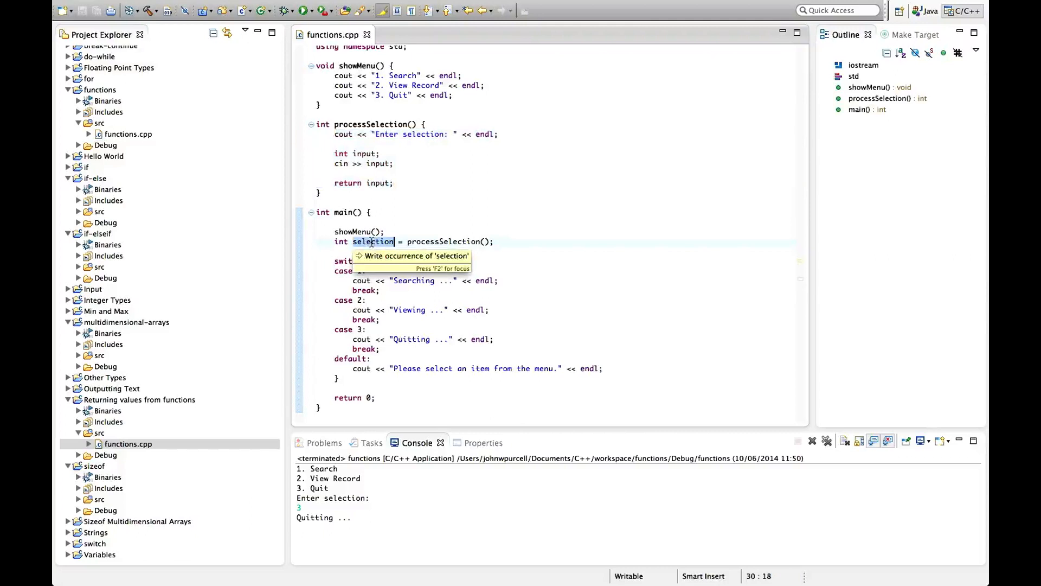
{"action": "mouse_move", "coordinate": [401, 228]}
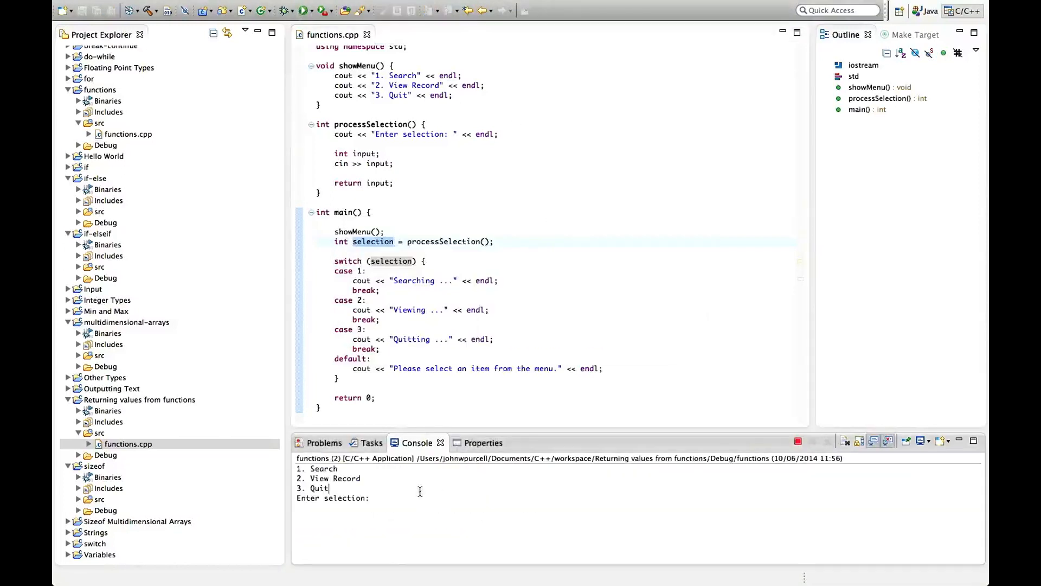
{"action": "type", "text": "3"}
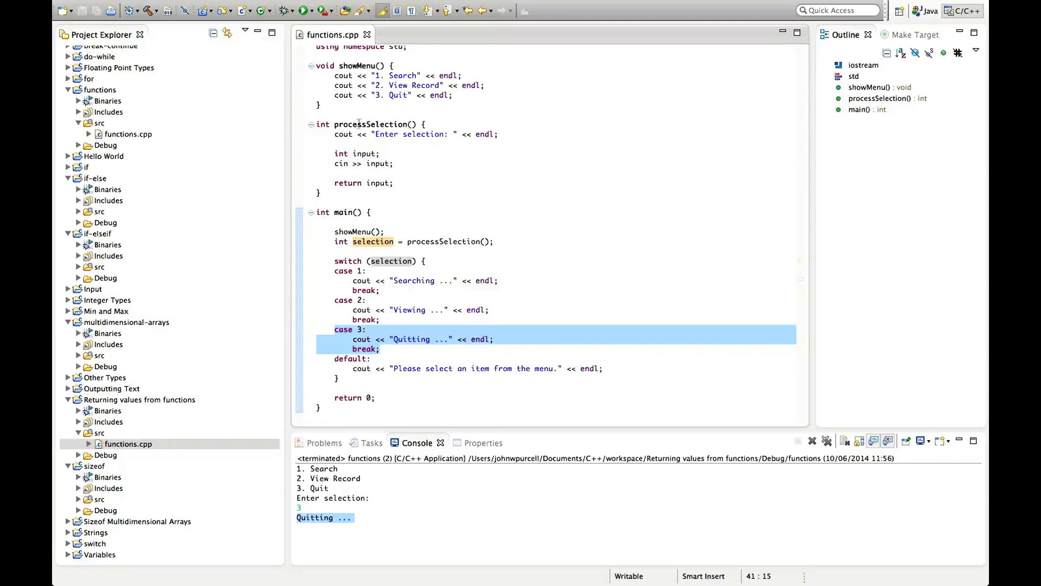
{"action": "left_click", "coordinate": [338, 110]}
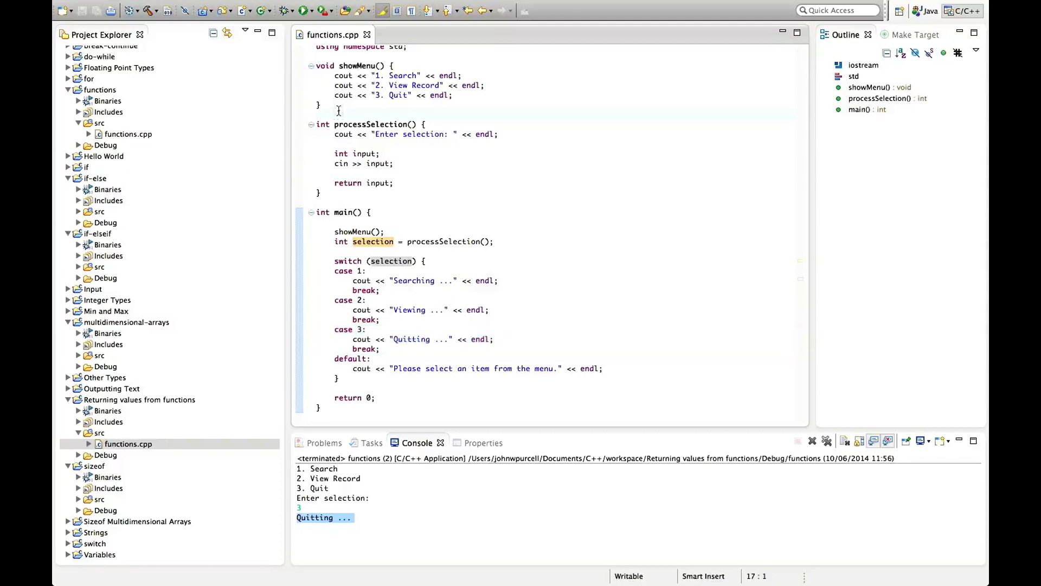
{"action": "left_click", "coordinate": [318, 114]}
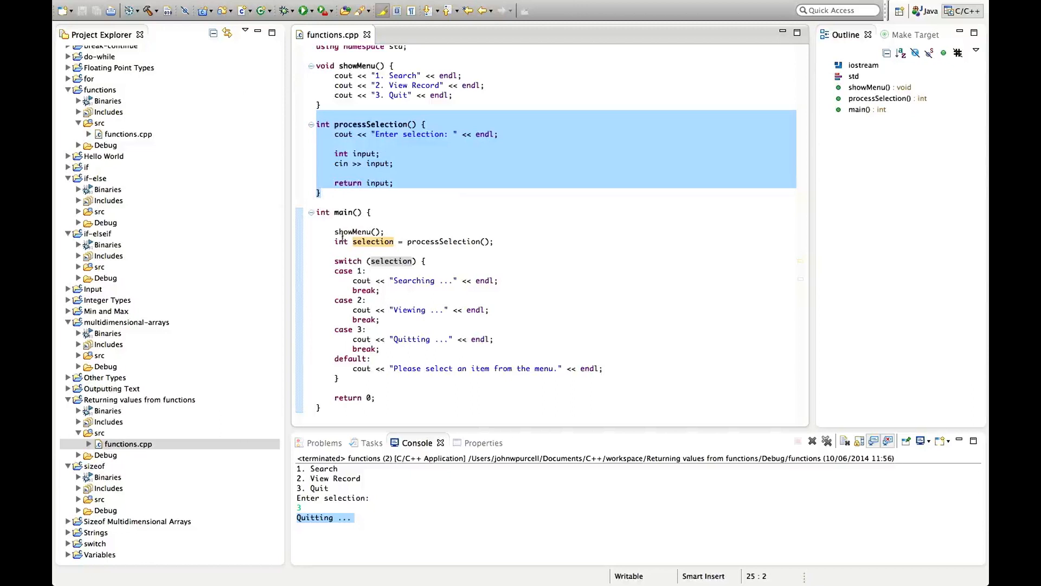
{"action": "left_click", "coordinate": [320, 193]}
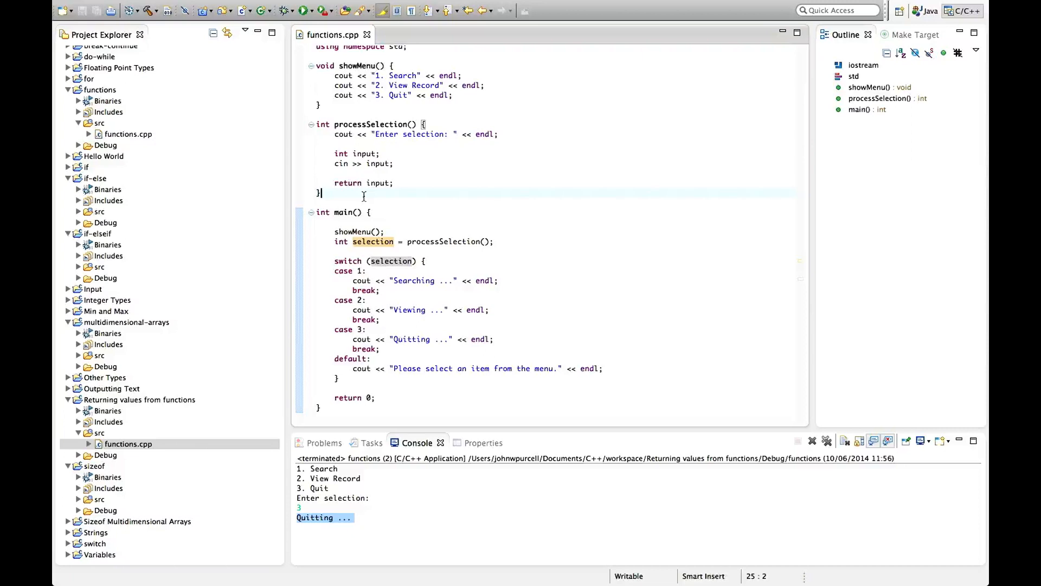
{"action": "double_click", "coordinate": [372, 124]}
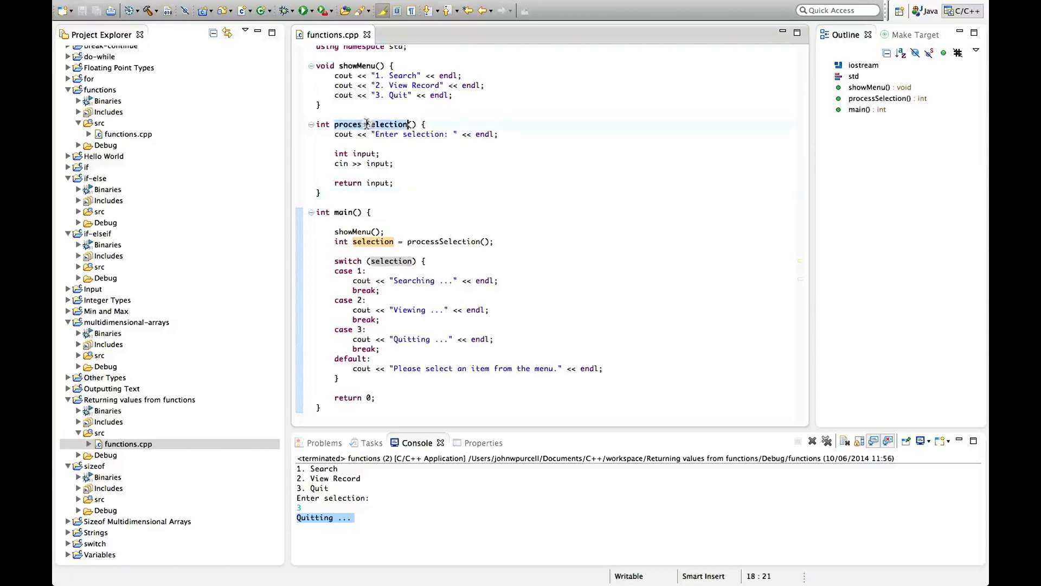